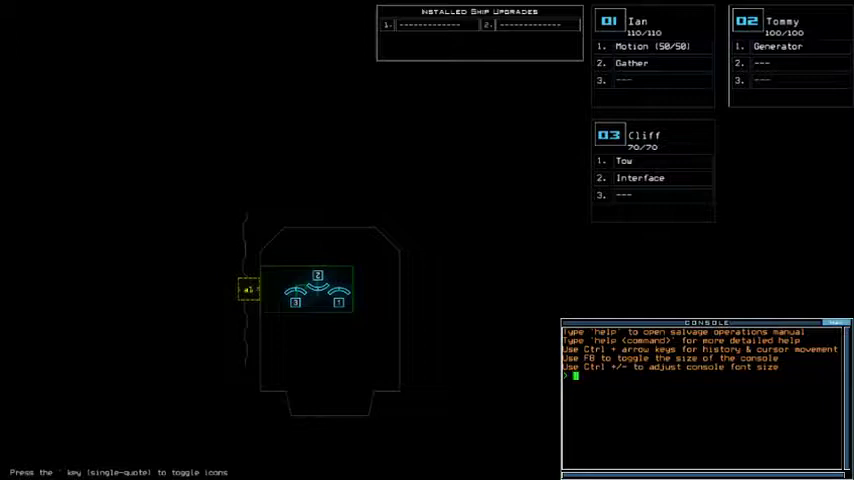
Enter the status command to list the three drones' health and upgrades
{"action": "type", "text": "status"}
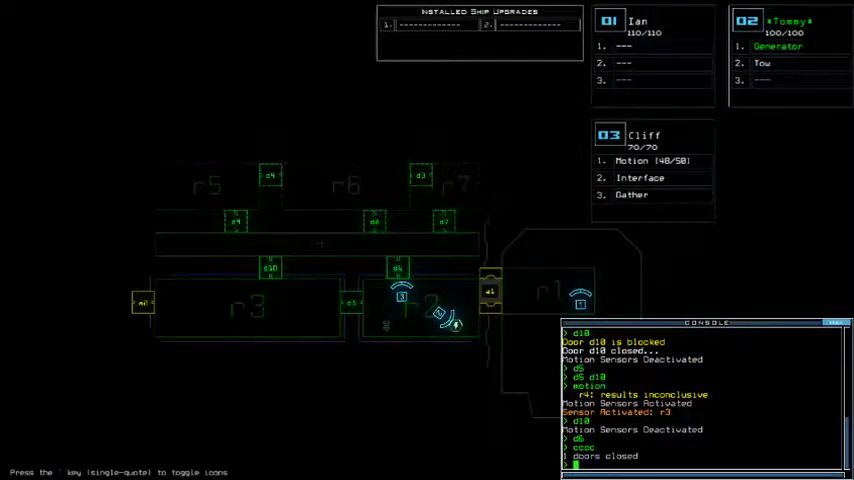
Run status again to recheck drone health after sealing off the rooms
{"action": "type", "text": "status"}
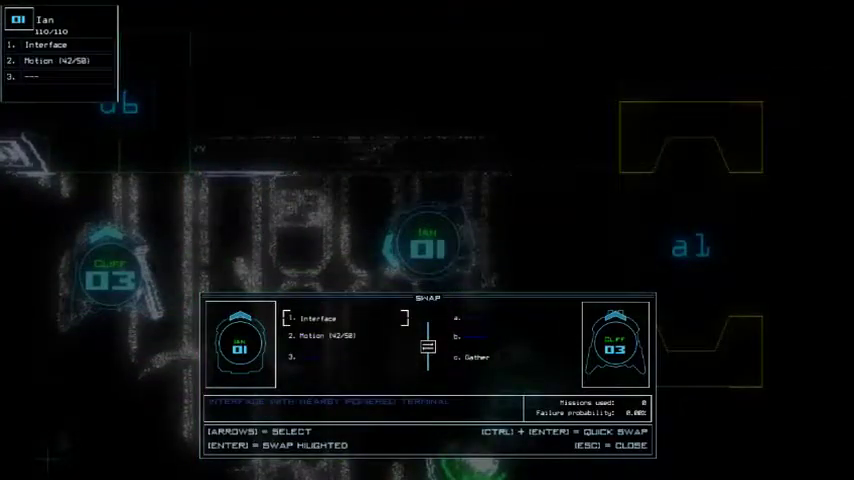
Press Escape to leave the current view before swapping upgrades between Ian and Cliff
{"action": "key", "text": "Escape"}
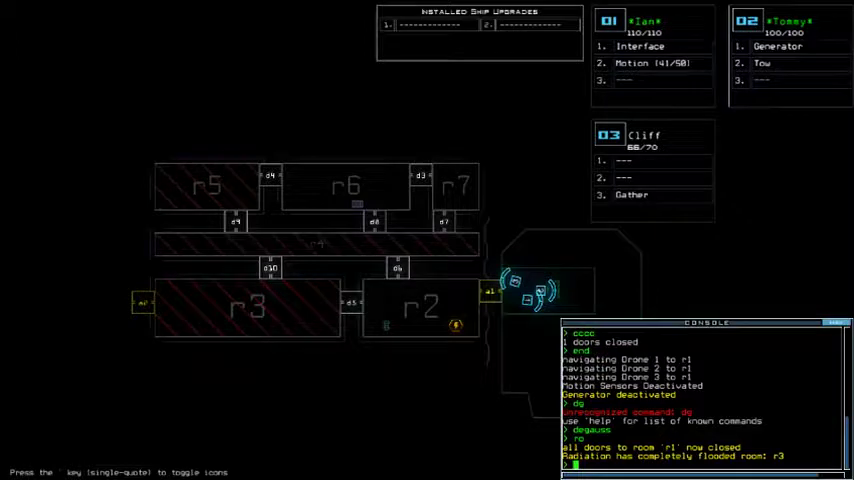
Begin typing the next console command, starting with 'put'
{"action": "type", "text": "put"}
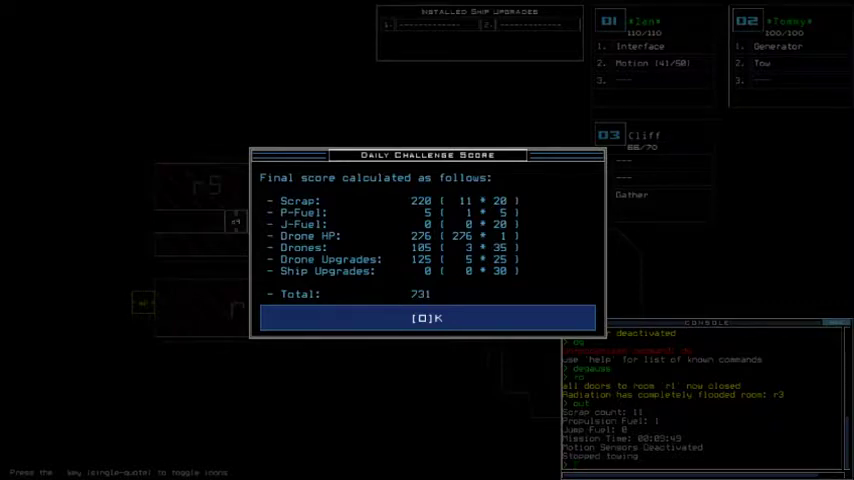
Accept the 731-point score and advance from the 08/22/2019 leaderboard to 08/23/2019
{"action": "left_click", "coordinate": [429, 318]}
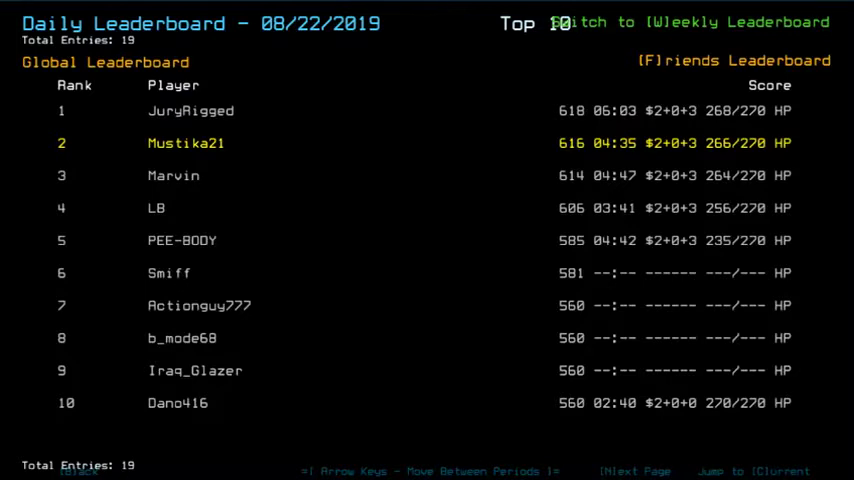
{"action": "key", "text": "Right"}
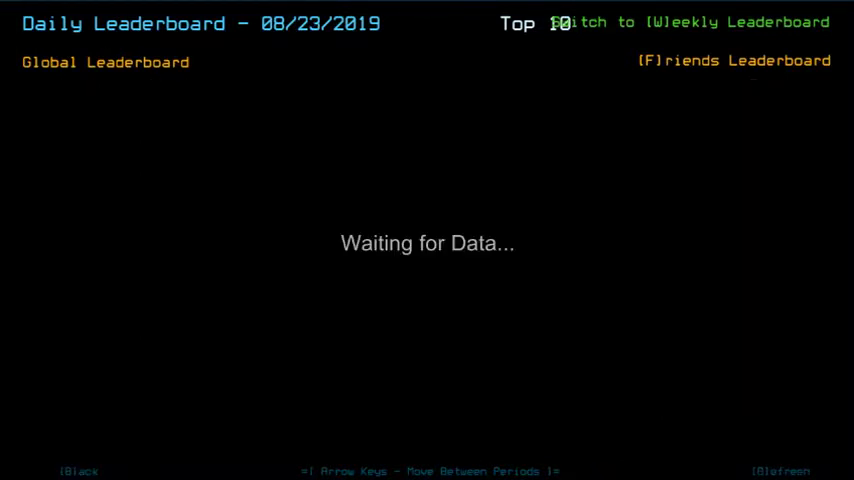